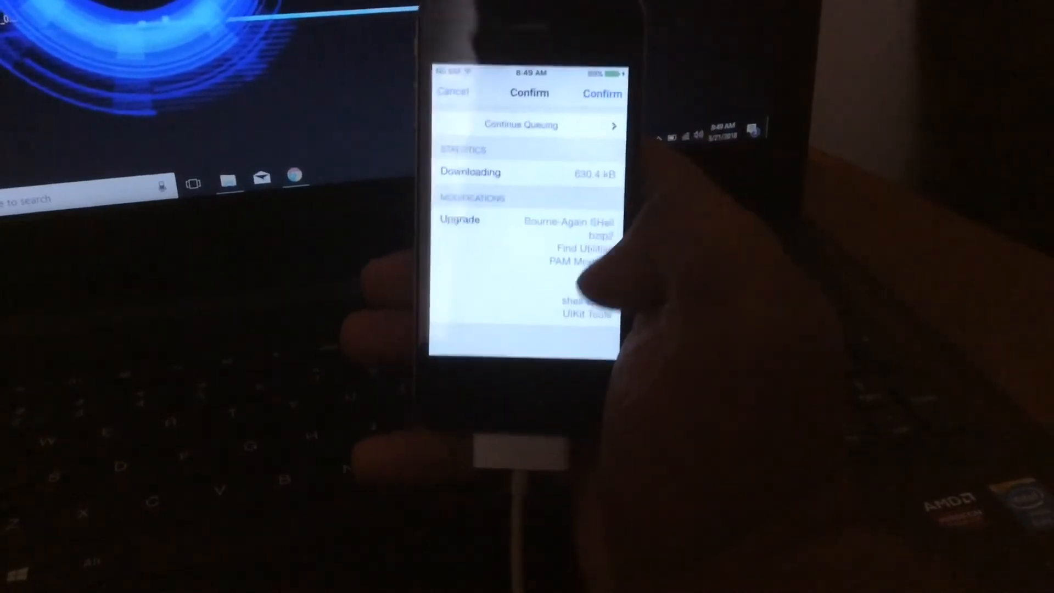
Confirm the queued upgrades so Bourne-Again Shell, UIKit Tools and the rest begin installing.
click(602, 94)
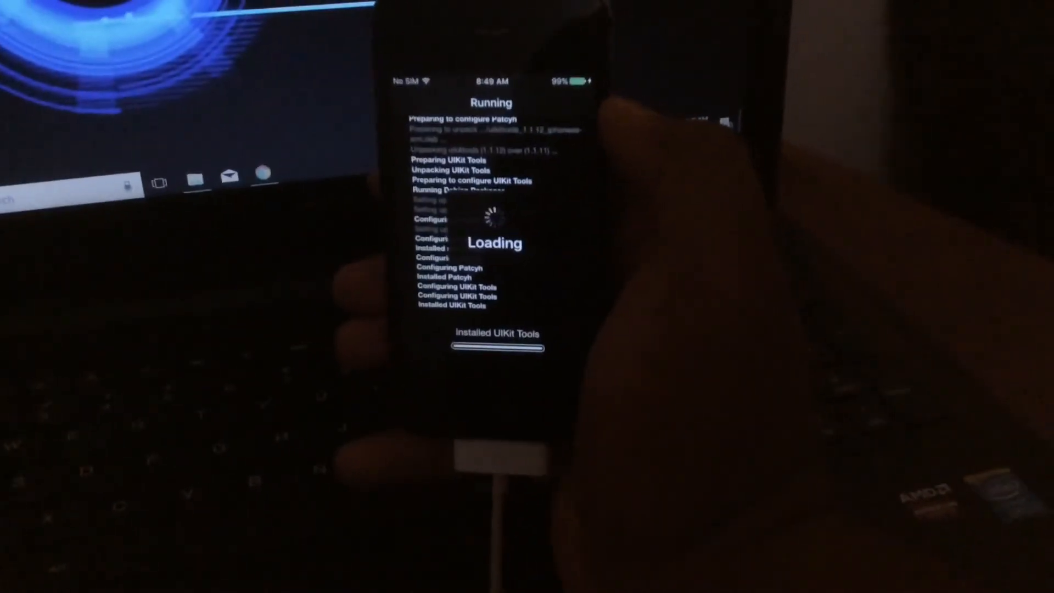